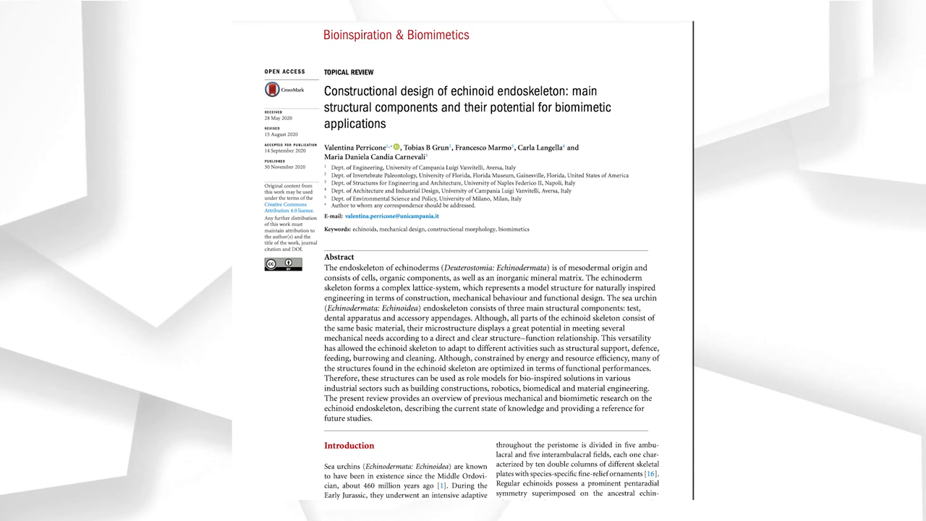
# Scroll the echinoid endoskeleton PDF from the abstract past Figure 1 to page 3
pyautogui.scroll(-3)
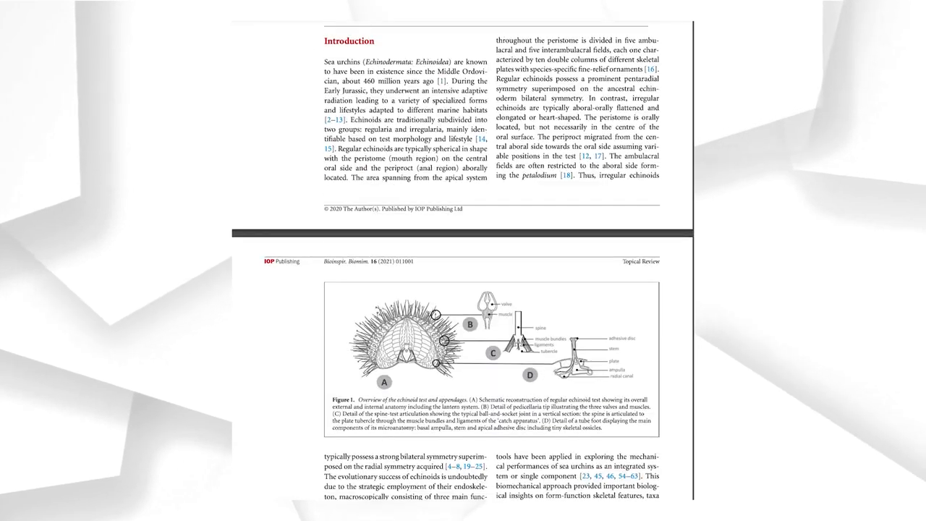
pyautogui.scroll(-3)
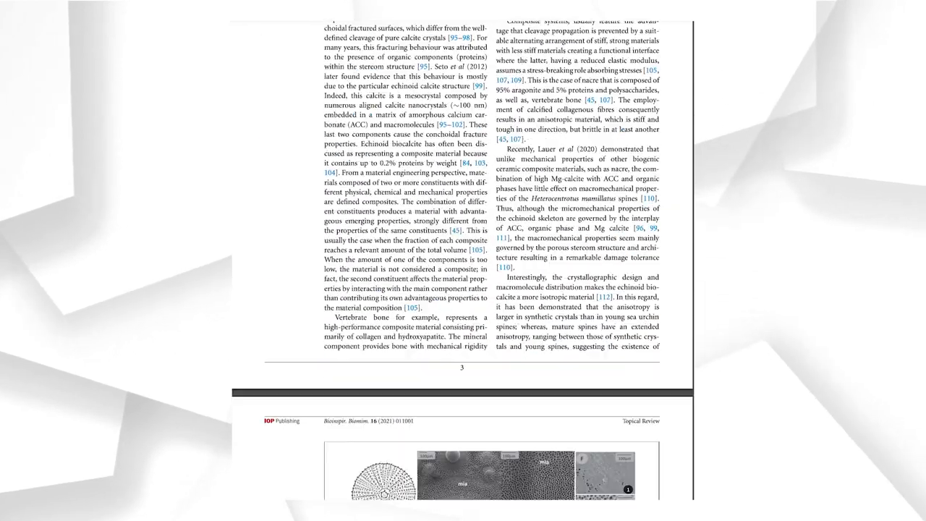
pyautogui.scroll(-3)
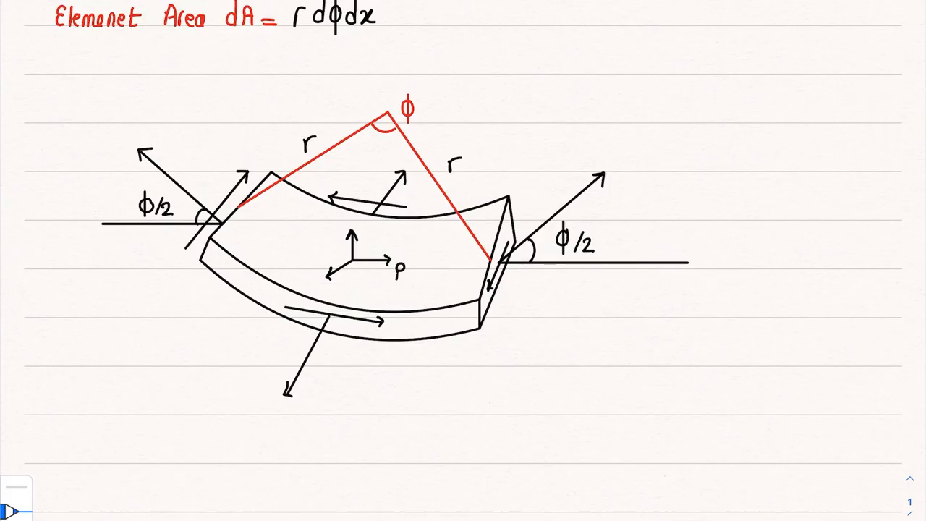
# Handwrite the φ angle label and the Nφ dx edge force on the shell element
pyautogui.write('φ')
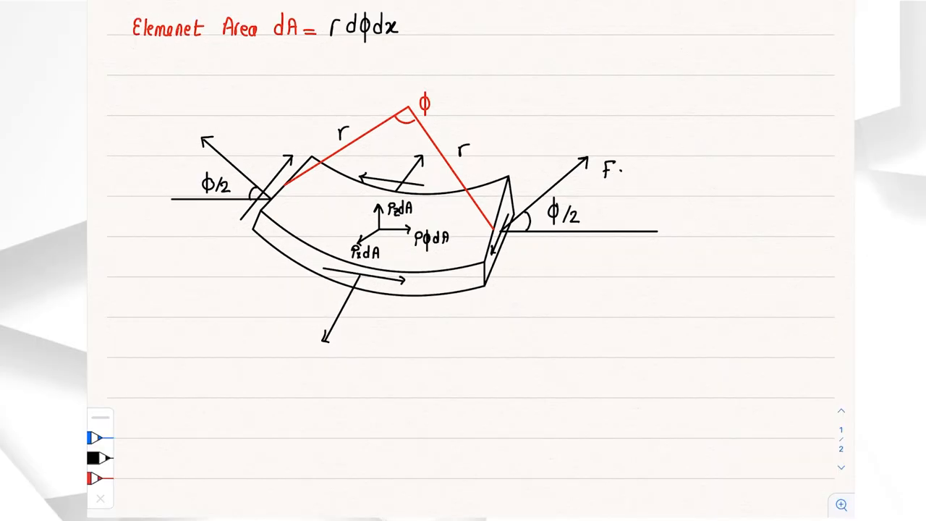
pyautogui.write('Nφdx')
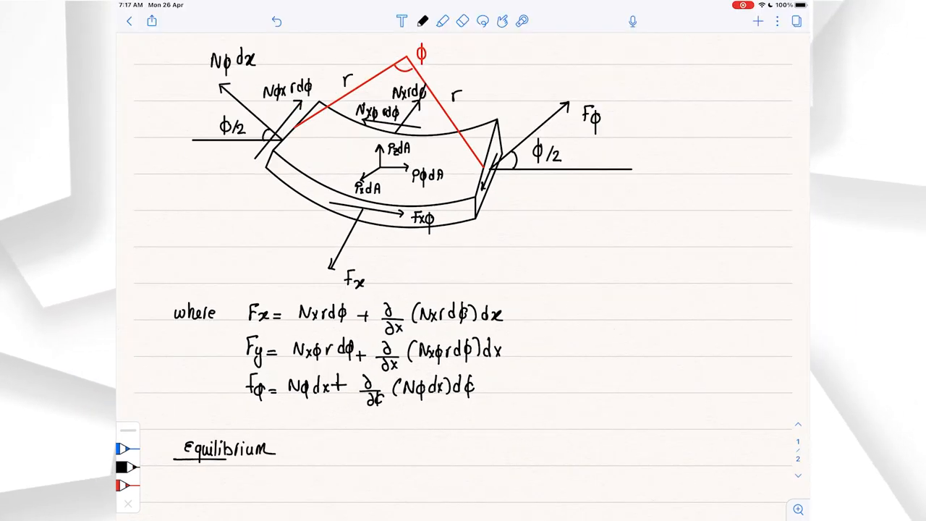
# Write ΣFz = 0 as Nφ/2 × 2 + rPz plus a small order term set to 0
pyautogui.write('ΣFz=0 →')
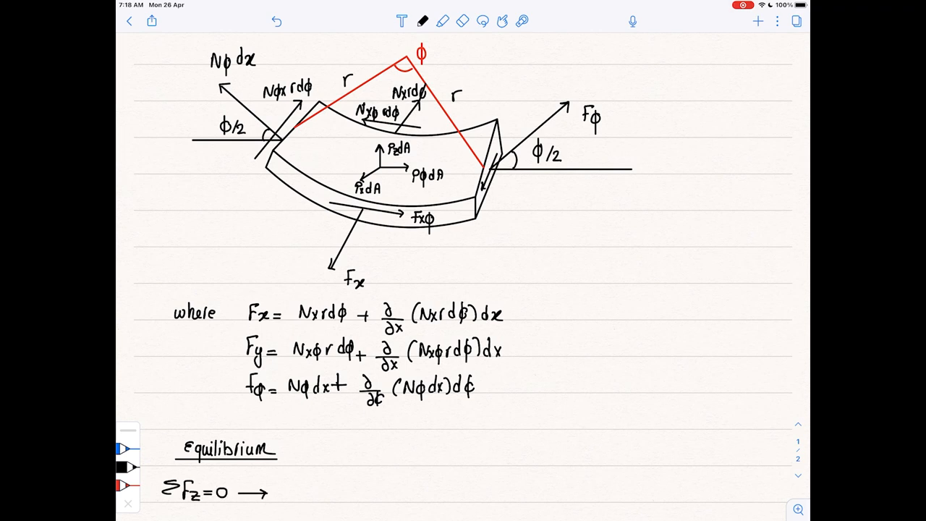
pyautogui.write('Nφ/2')
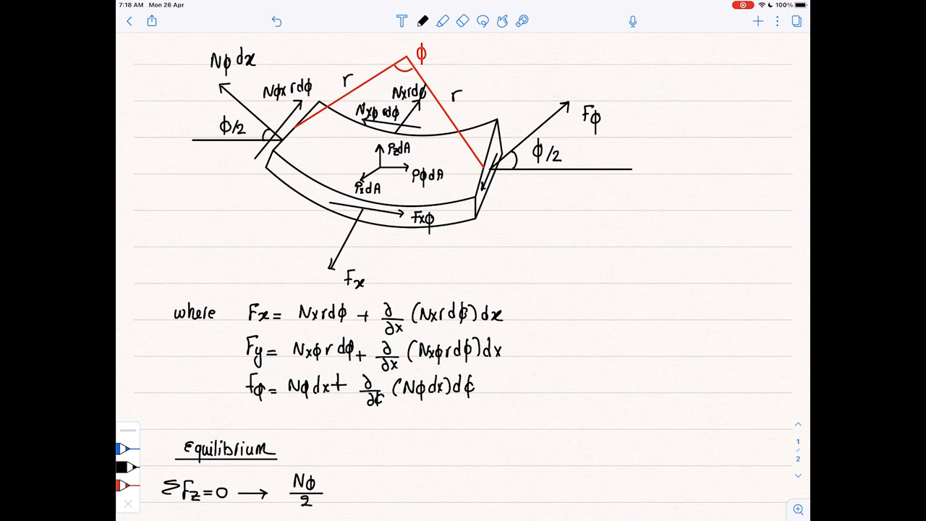
pyautogui.write('x2 +')
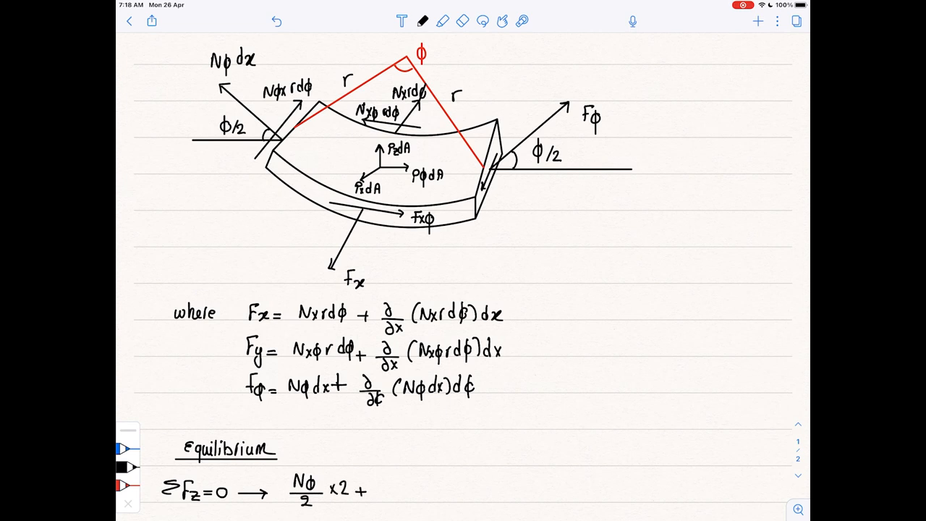
pyautogui.write('rPz +')
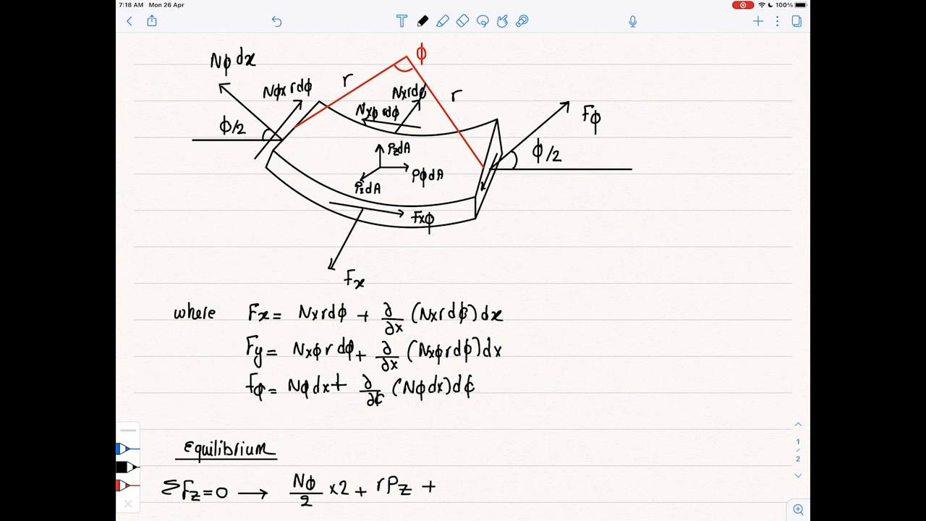
pyautogui.write('small')
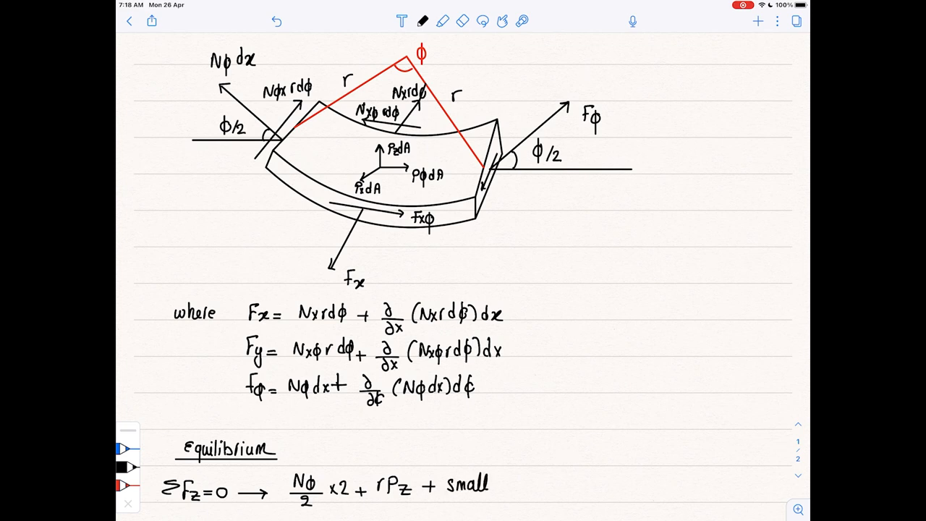
pyautogui.write('order term')
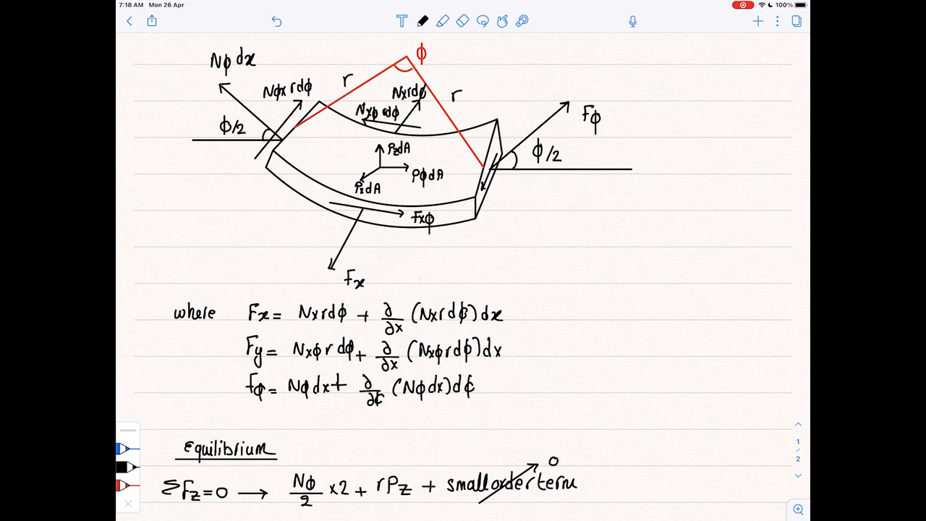
pyautogui.write('= 0')
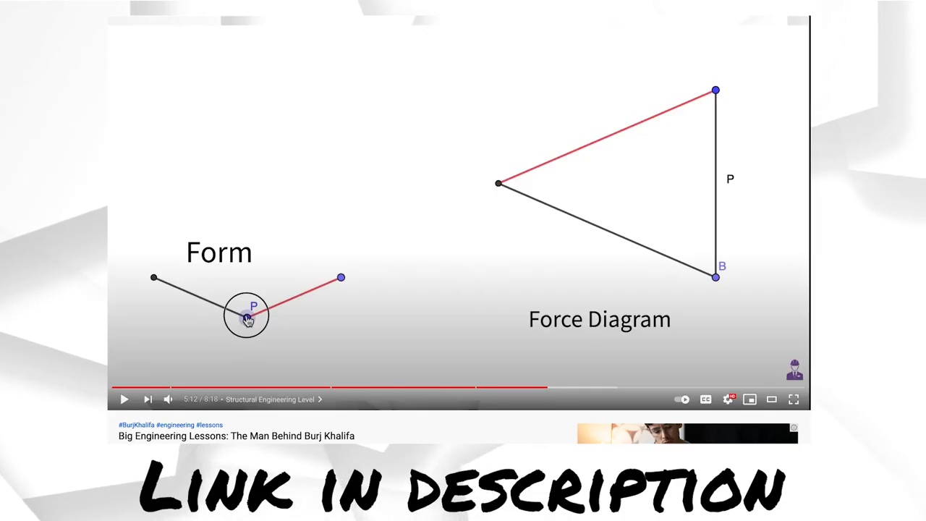
# Bring up the Form and Force Diagram section of the YouTube video
pyautogui.click(124, 399)
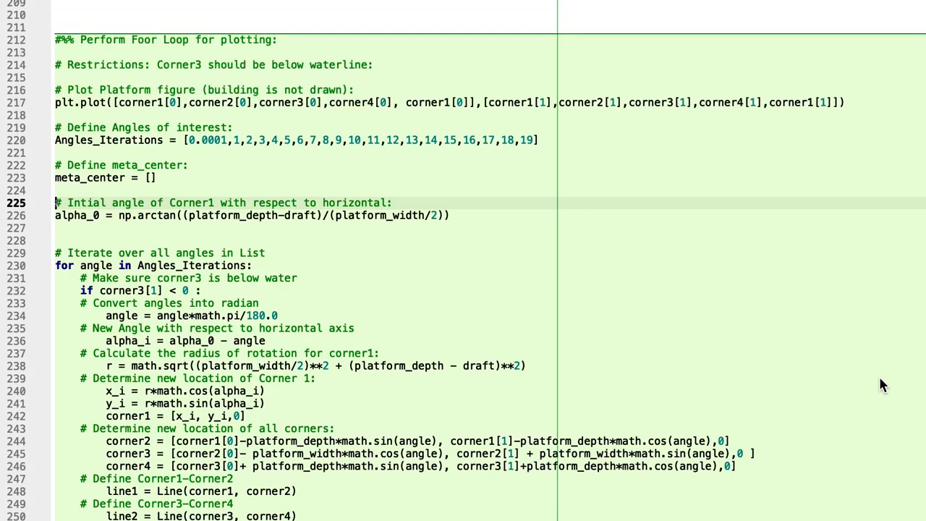
pyautogui.scroll(3)
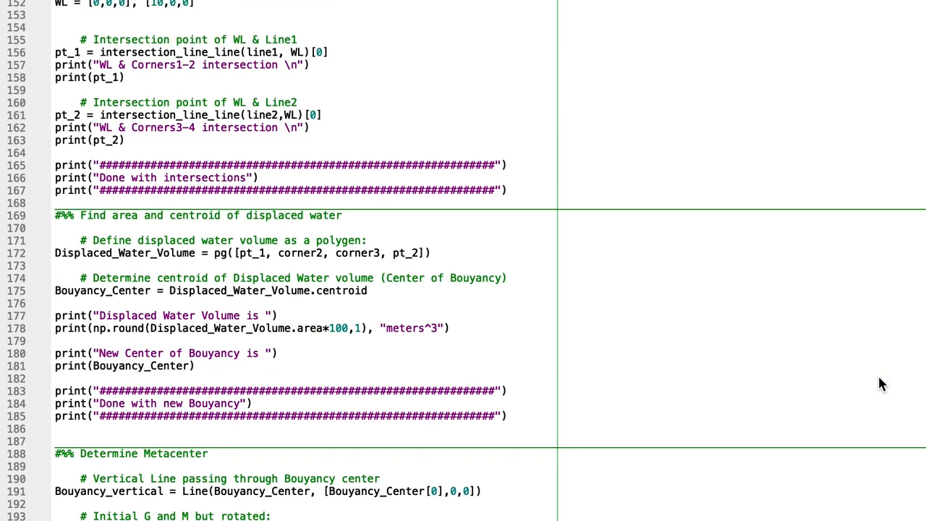
pyautogui.scroll(3)
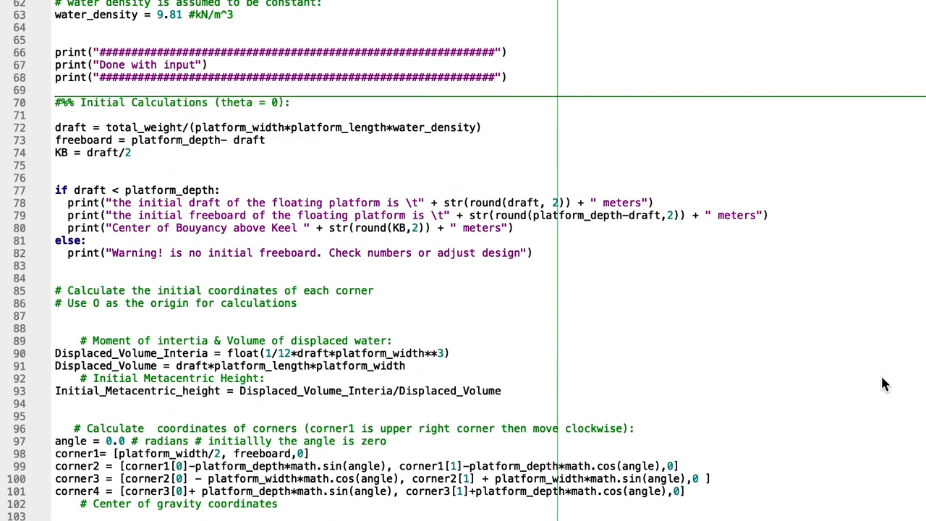
pyautogui.scroll(3)
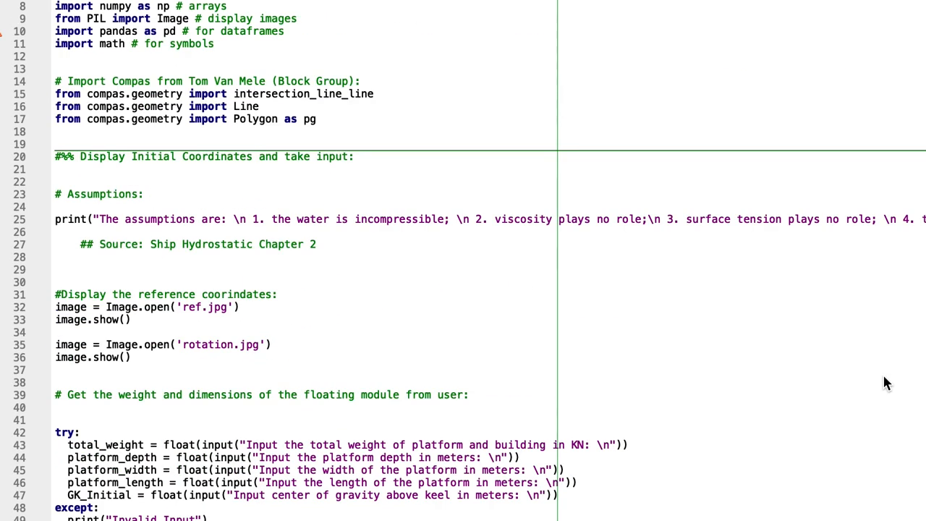
pyautogui.moveTo(254, 98)
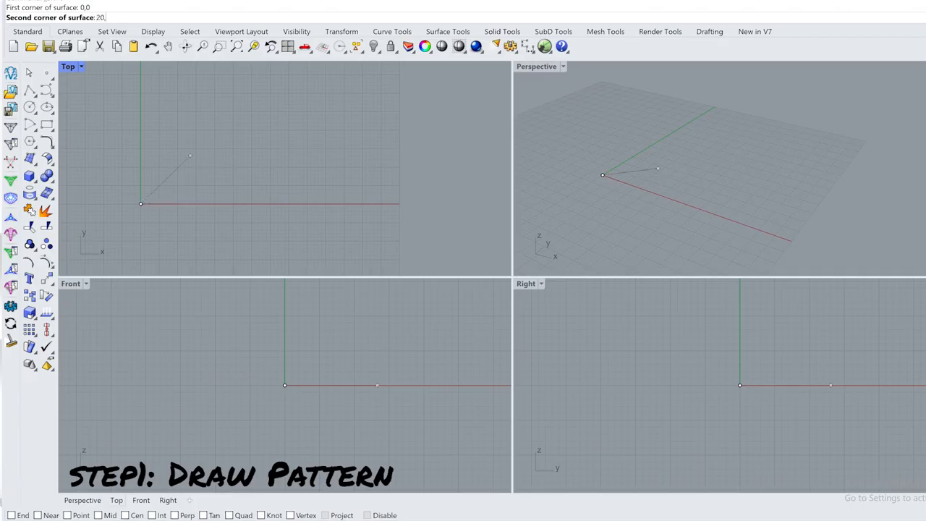
# Place the plan surface's remaining corners at 20,0 and 20,10
pyautogui.click(215, 203)
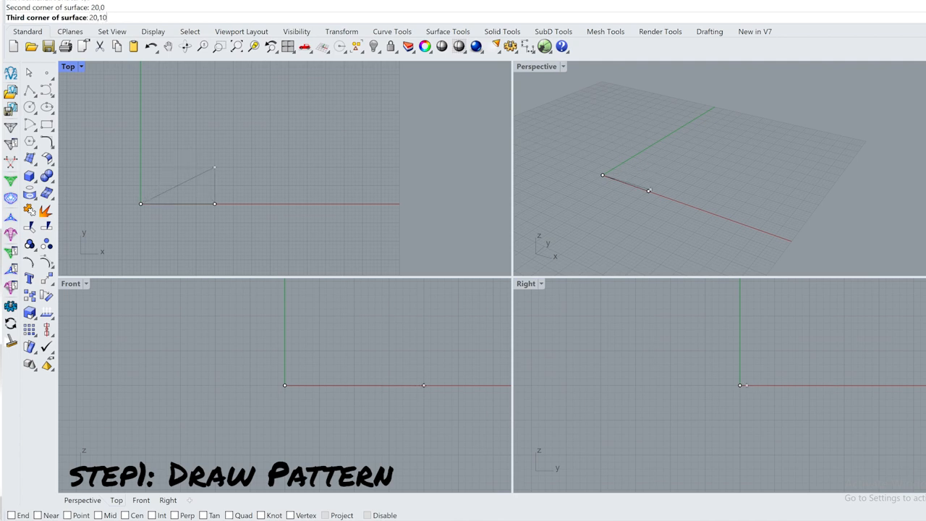
pyautogui.click(180, 152)
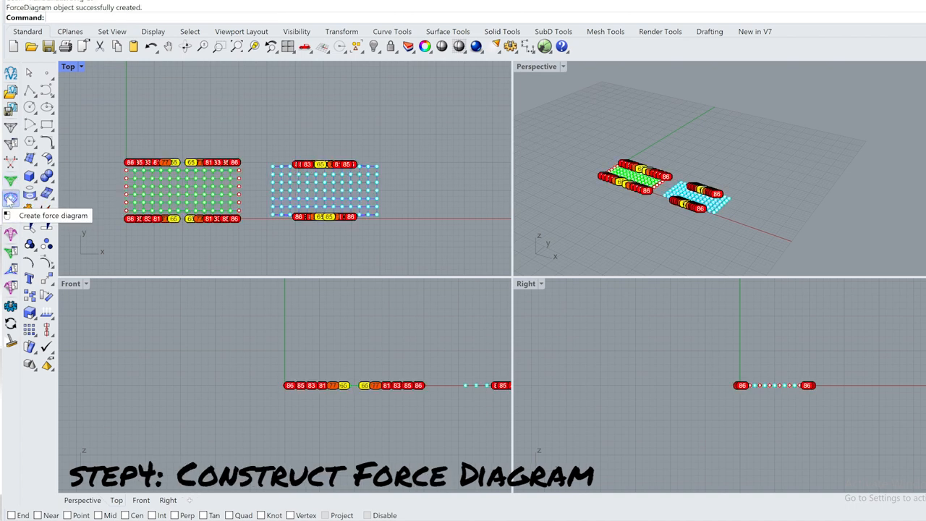
pyautogui.moveTo(11, 218)
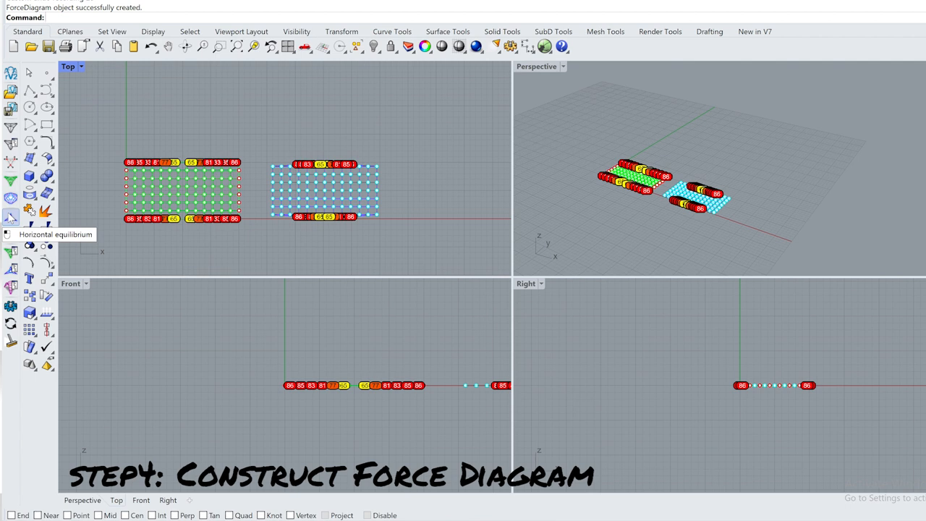
# Run RhinoVAULT horizontal equilibrium between the form and force diagrams
pyautogui.click(11, 198)
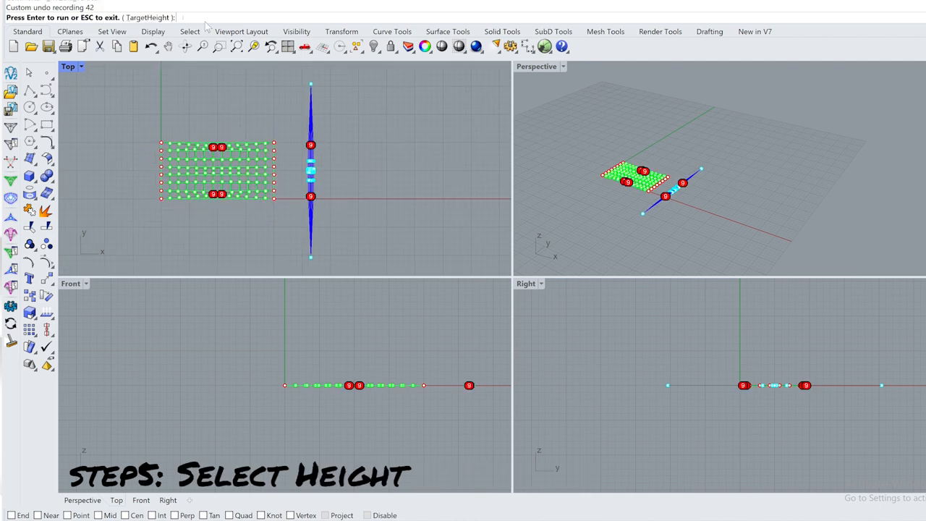
# Generate the thrust diagram at target height 5.6, then shade and orbit the vaulted shell
pyautogui.write('10')
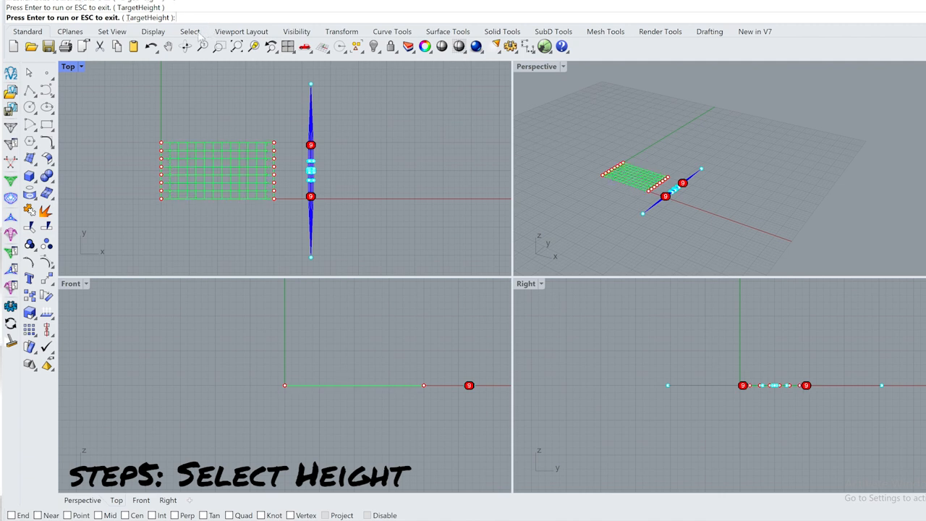
pyautogui.press('Return')
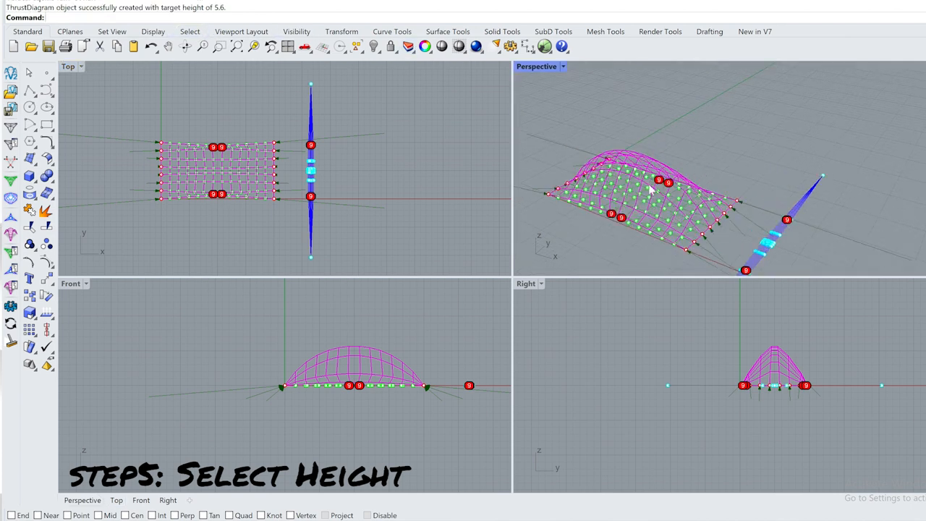
pyautogui.moveTo(575, 201)
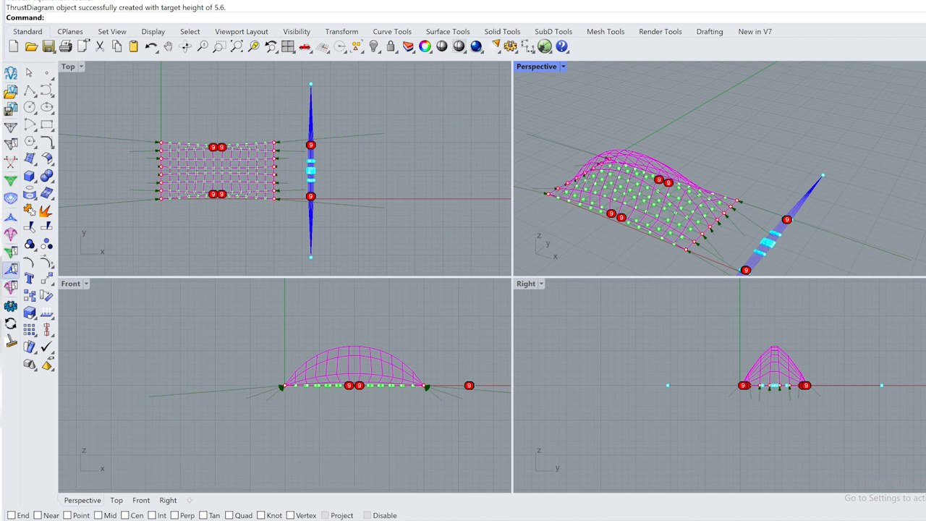
pyautogui.moveTo(11, 283)
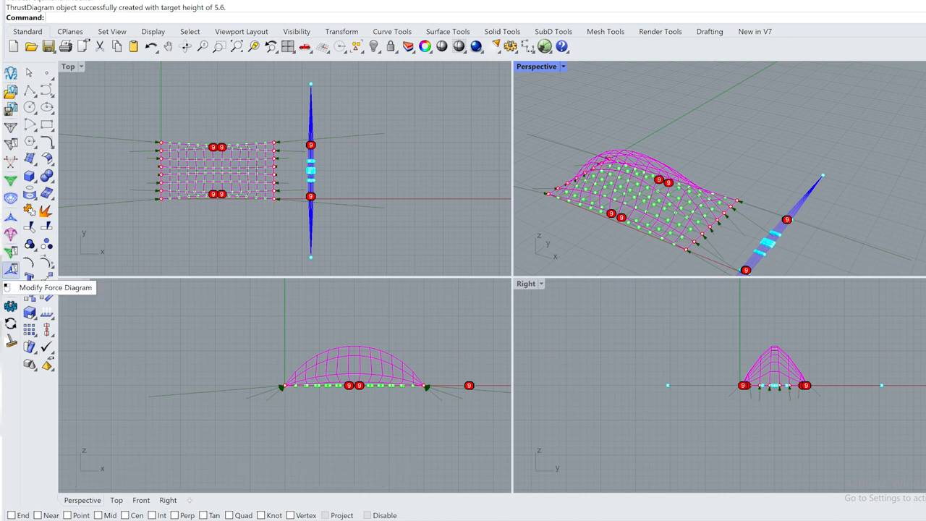
pyautogui.click(167, 46)
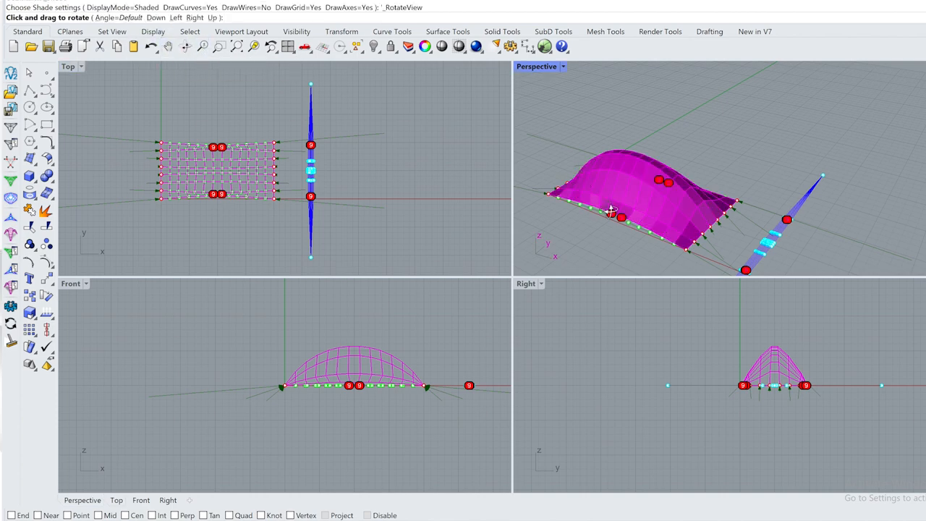
pyautogui.moveTo(651, 210); pyautogui.dragTo(636, 166)
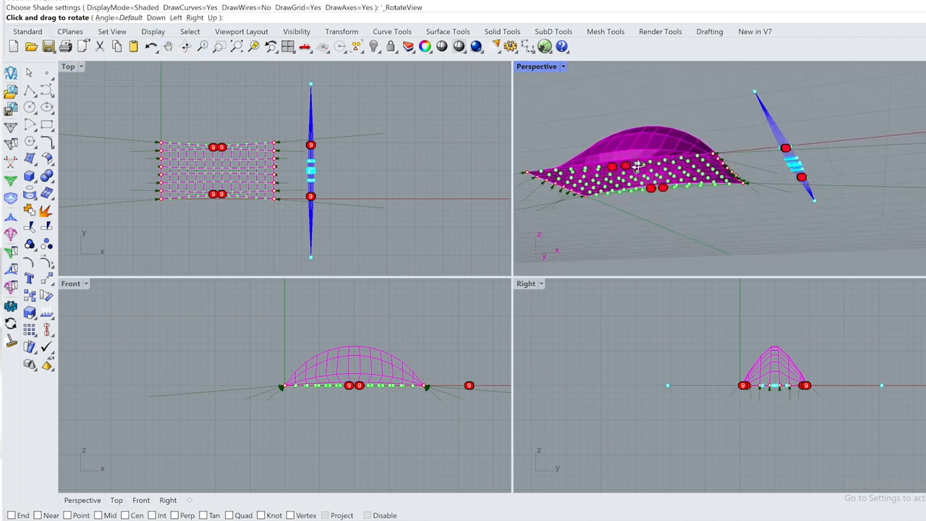